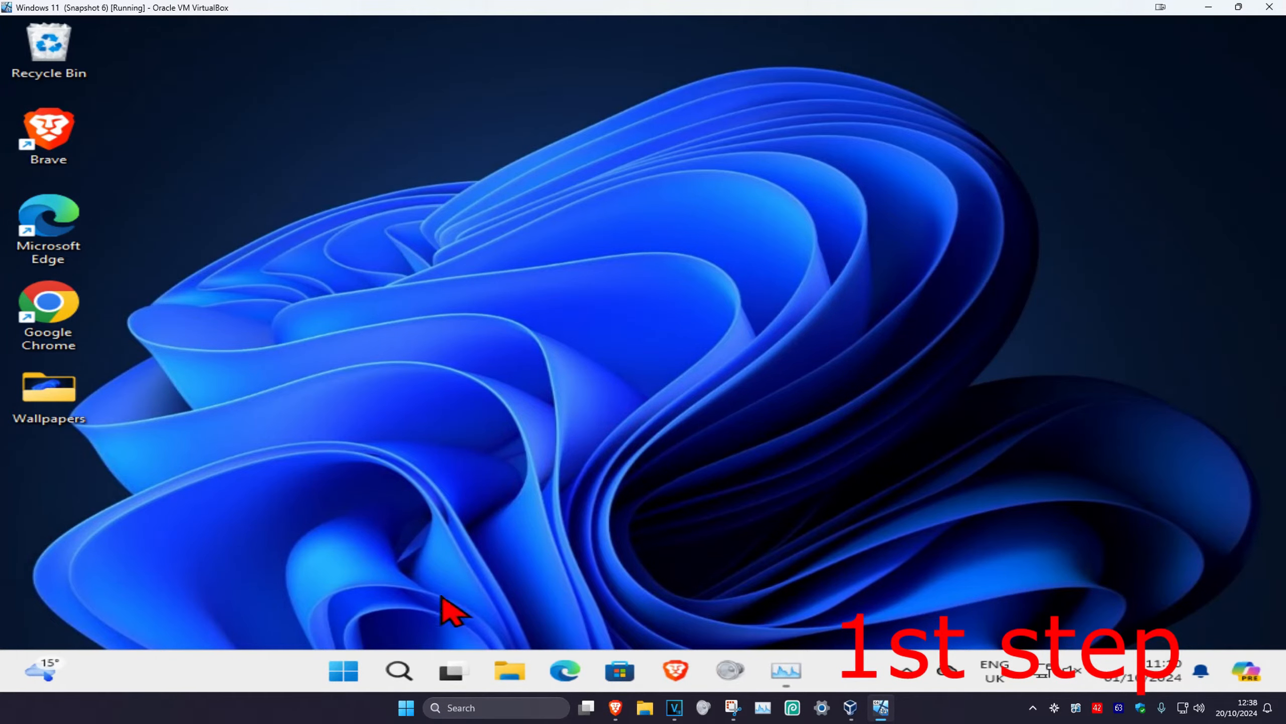
Step: Find 'services' in Start search and launch the Services console
{"action": "type", "text": "servi"}
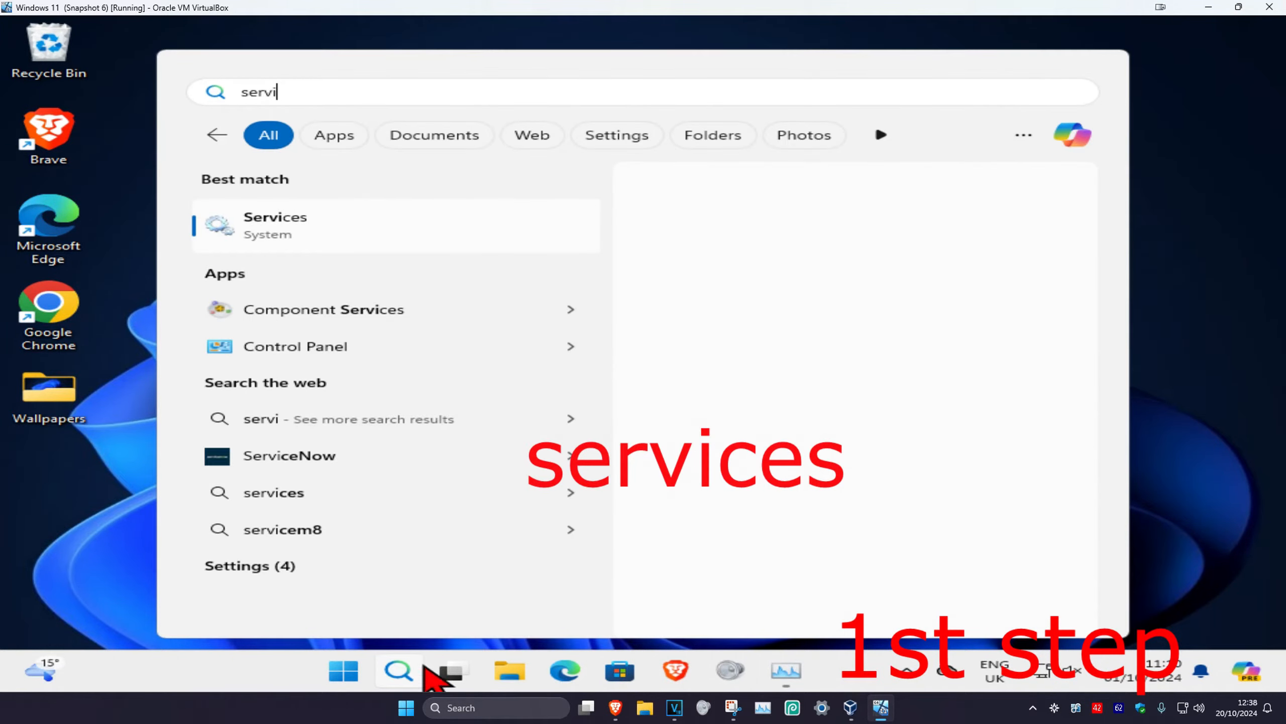
{"action": "left_click", "coordinate": [274, 225]}
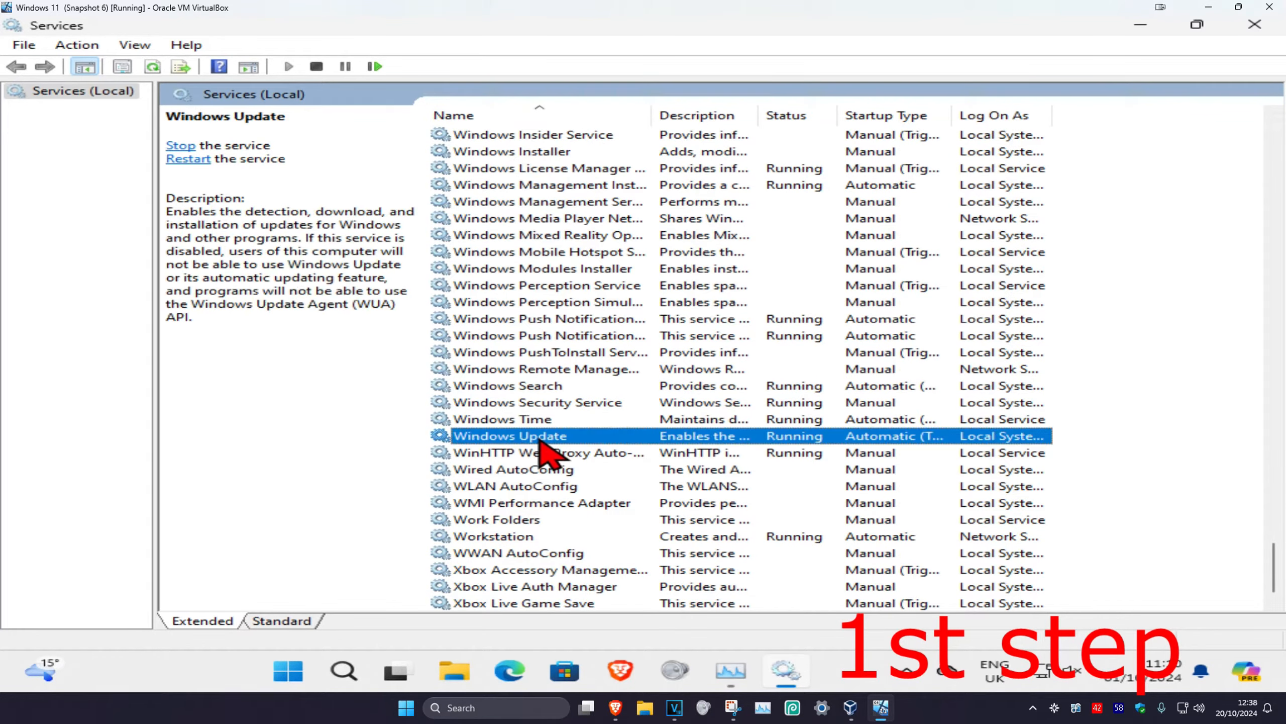
Step: Set the Windows Update service's startup type to Automatic and restart the service
{"action": "double_click", "coordinate": [511, 436]}
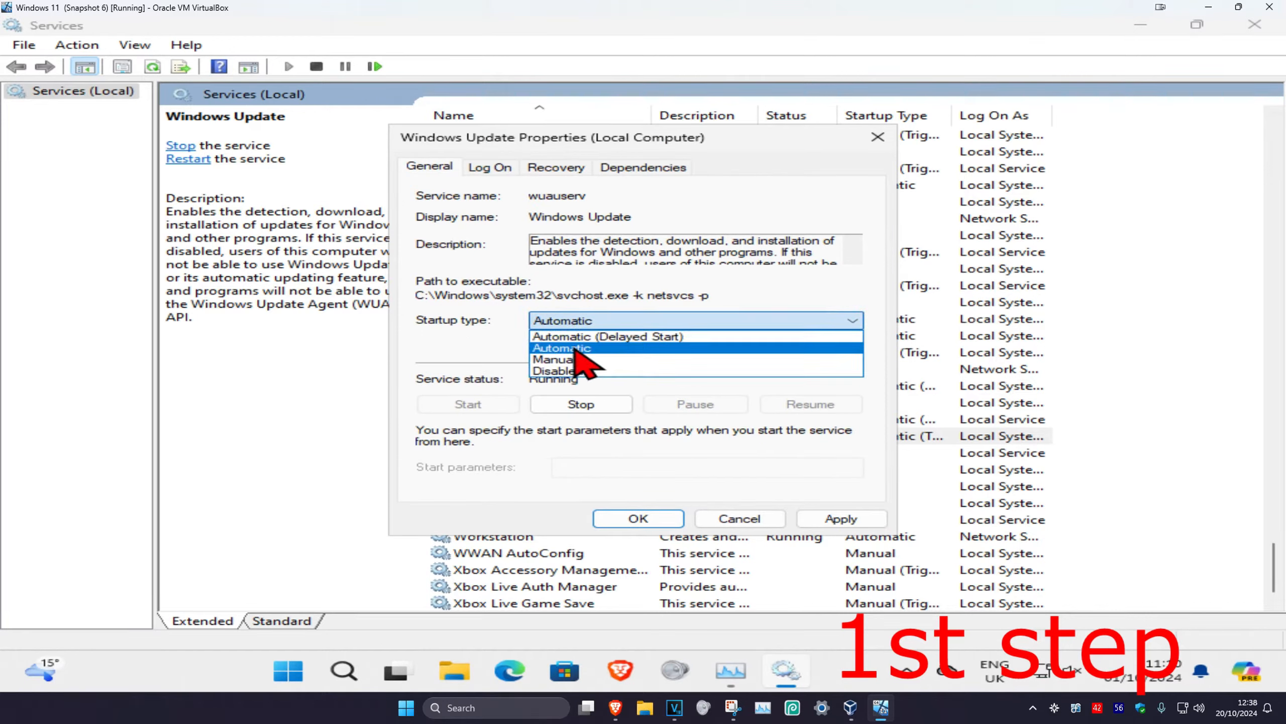
{"action": "left_click", "coordinate": [561, 347]}
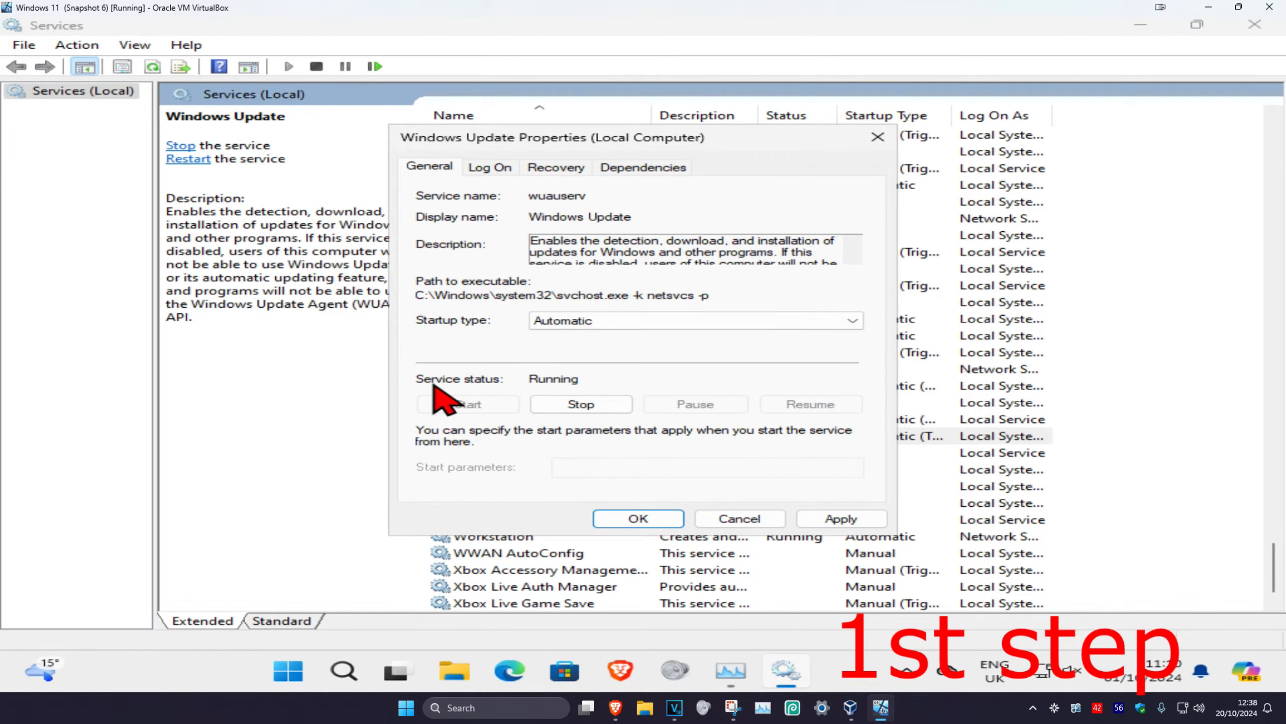
{"action": "mouse_move", "coordinate": [546, 390]}
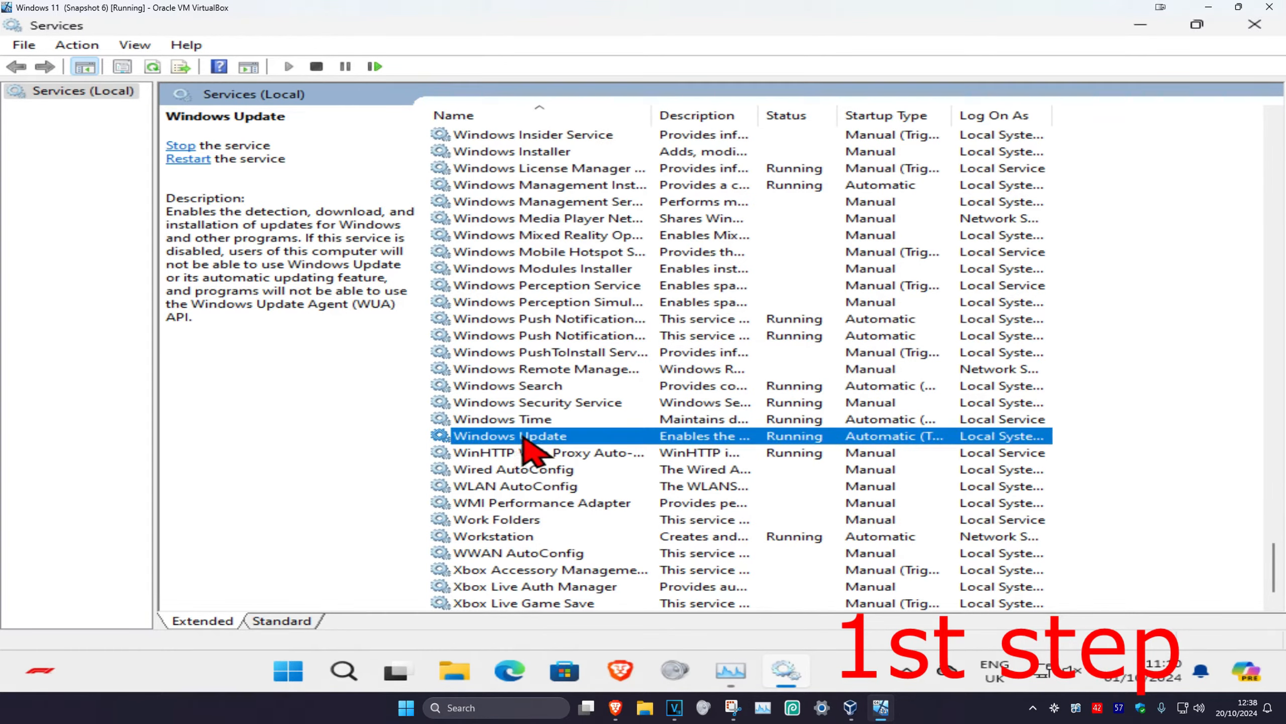
{"action": "right_click", "coordinate": [508, 435]}
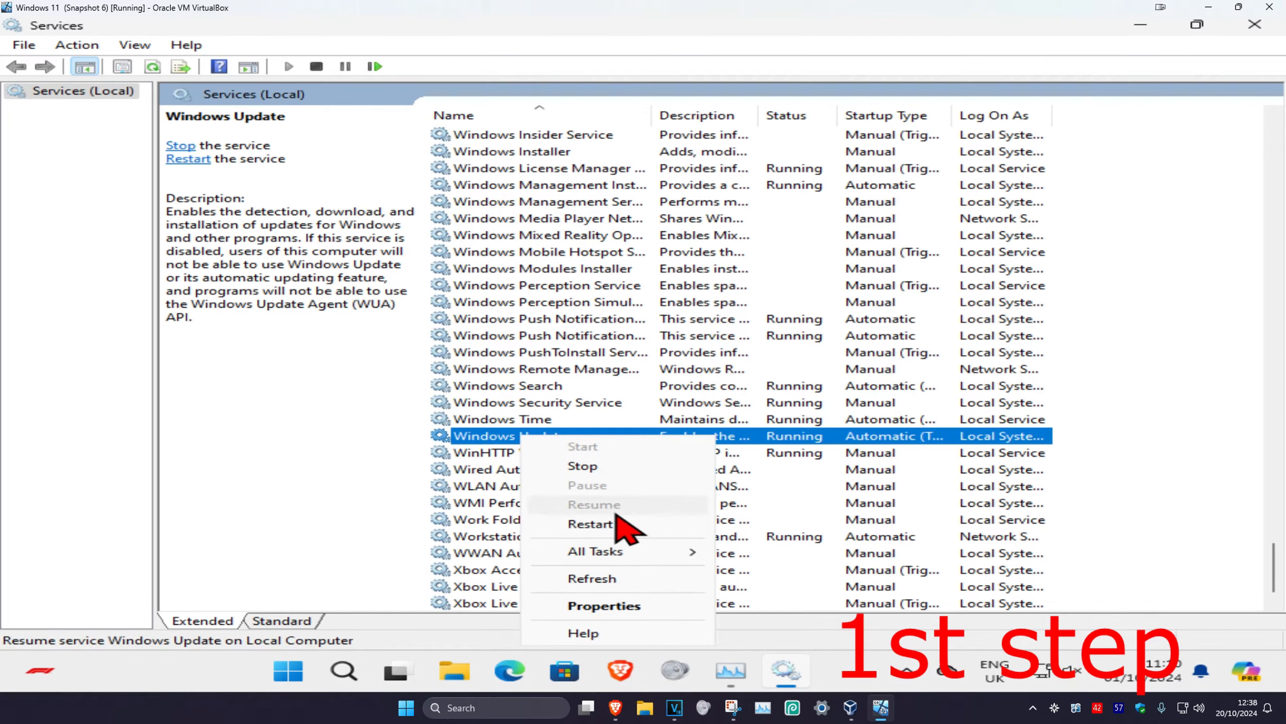
{"action": "left_click", "coordinate": [583, 466]}
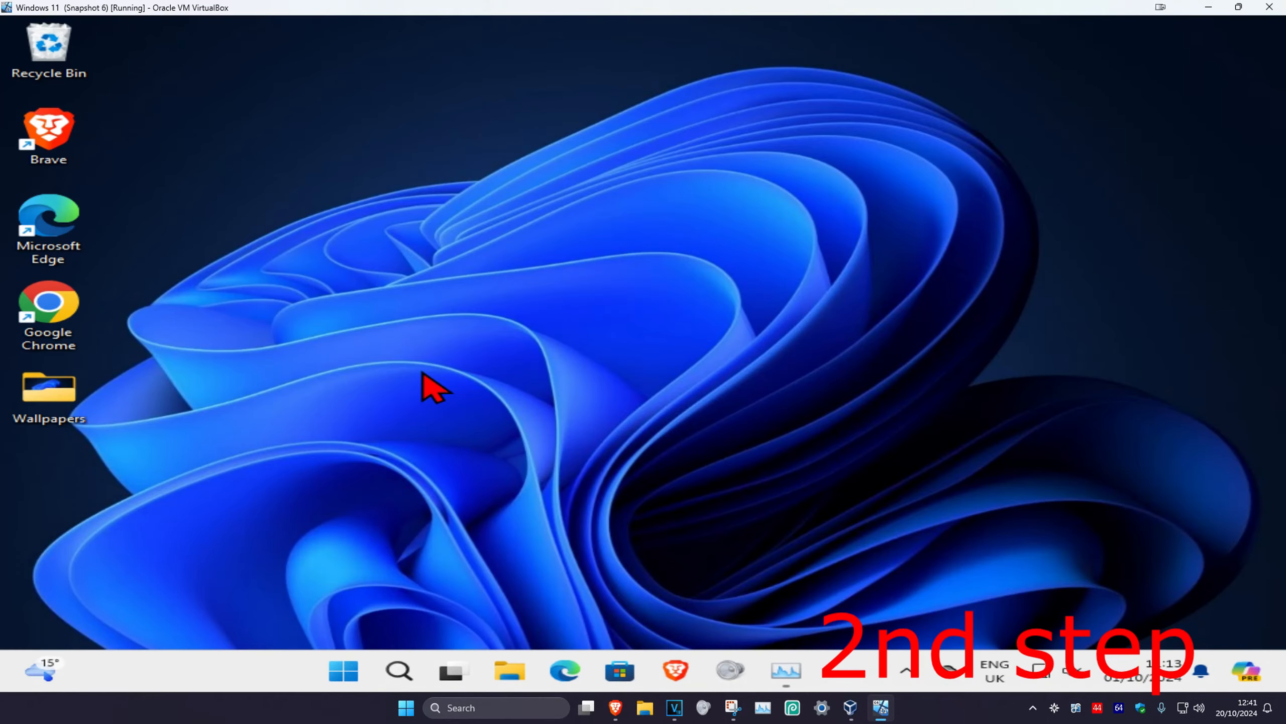
{"action": "mouse_move", "coordinate": [453, 617]}
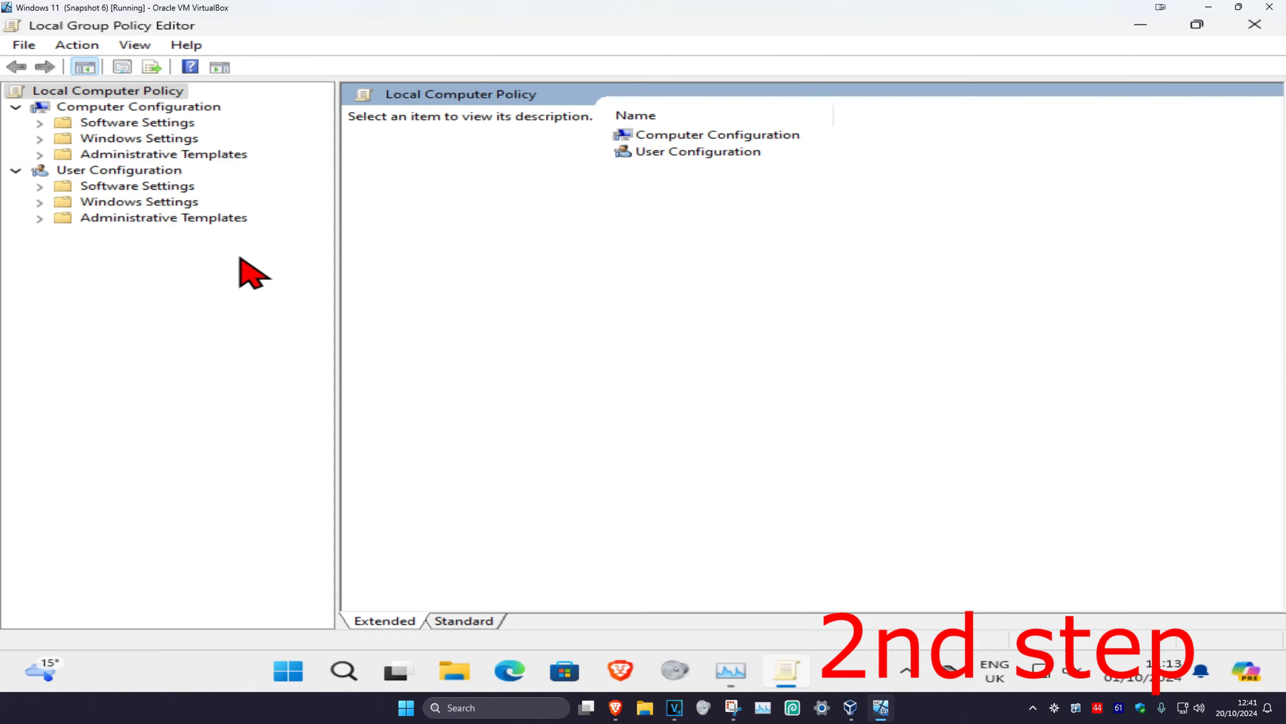
Step: Navigate Computer Configuration > Administrative Templates > Windows Components to the Windows Update folder and select Manage end user experience
{"action": "left_click", "coordinate": [137, 106]}
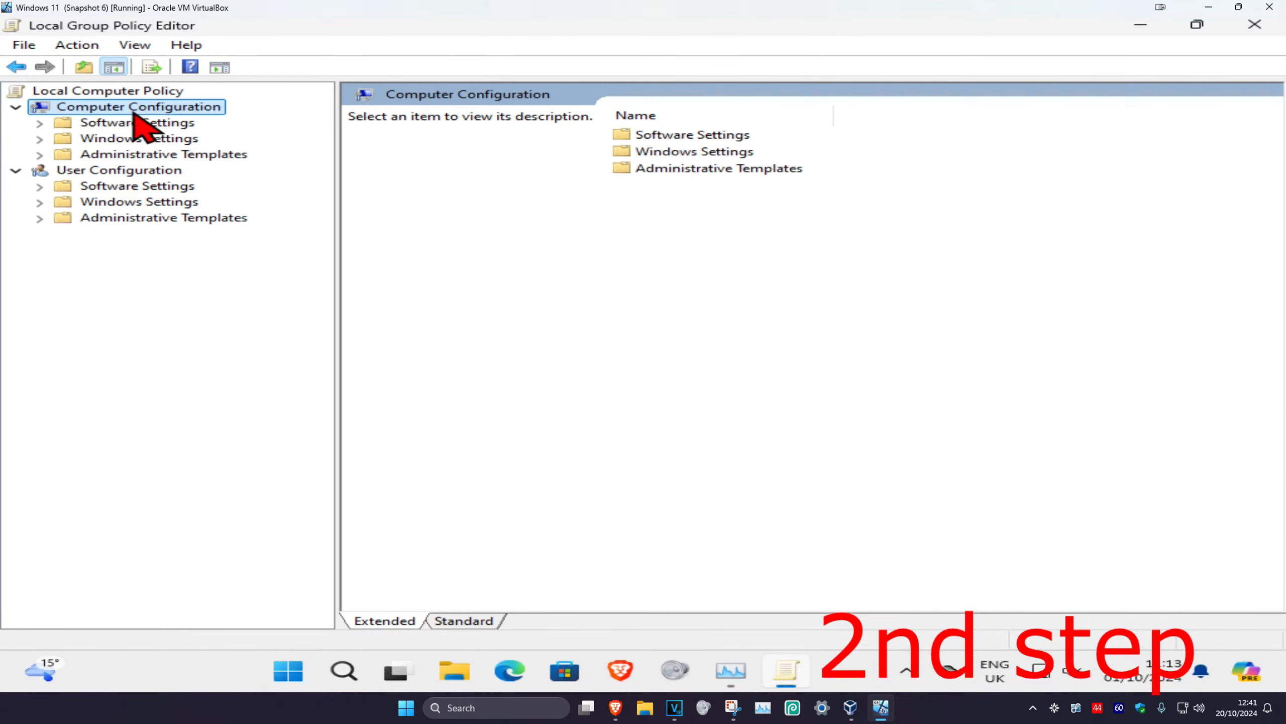
{"action": "left_click", "coordinate": [161, 154]}
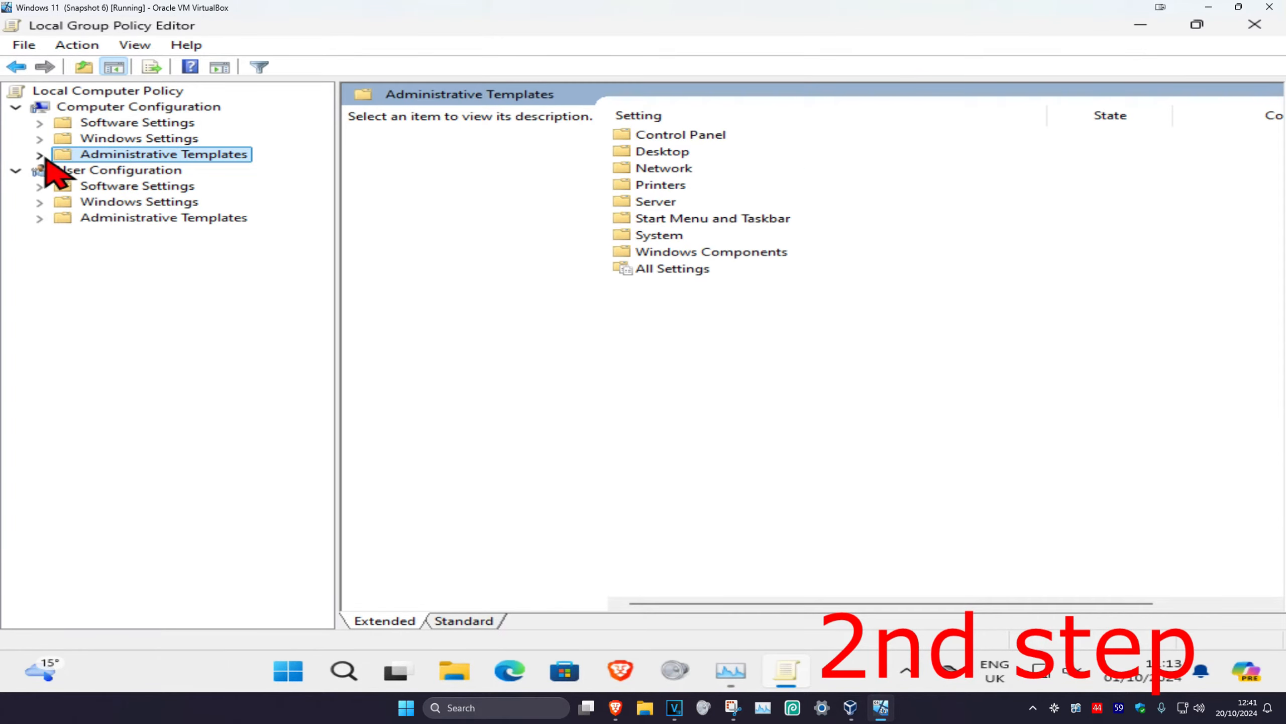
{"action": "left_click", "coordinate": [179, 279]}
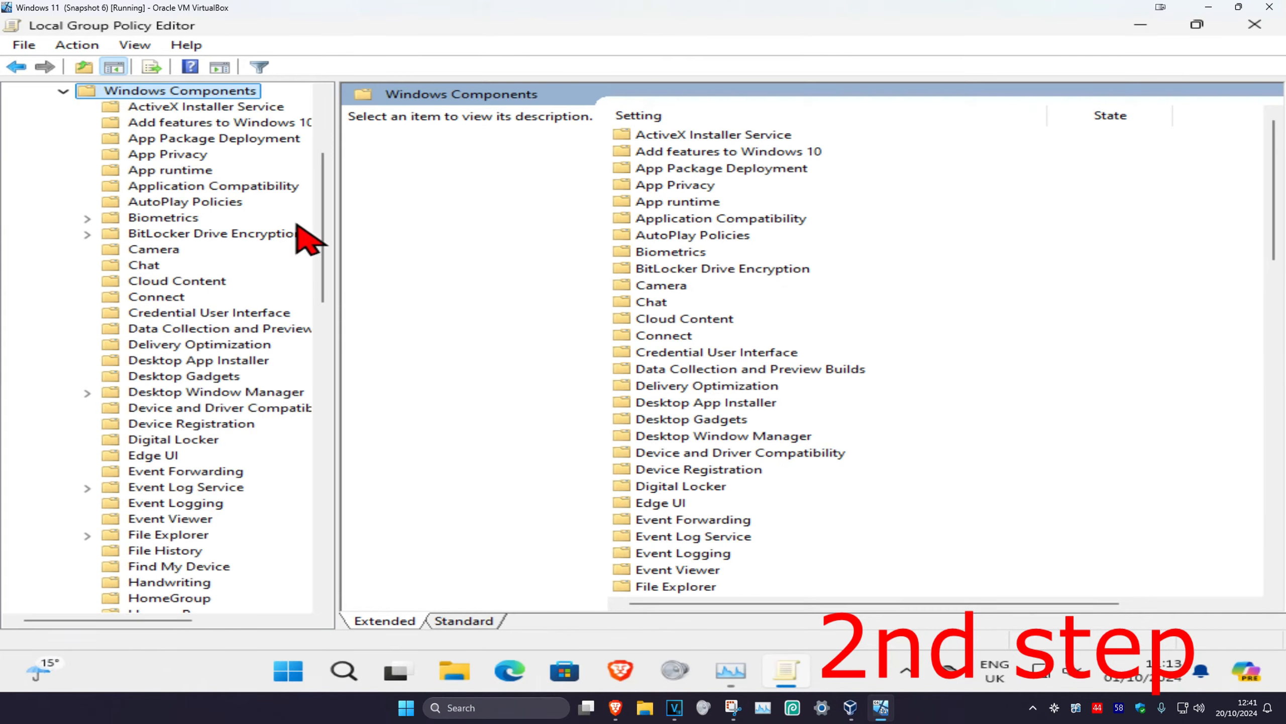
{"action": "scroll", "scroll_direction": "down", "scroll_amount": 3}
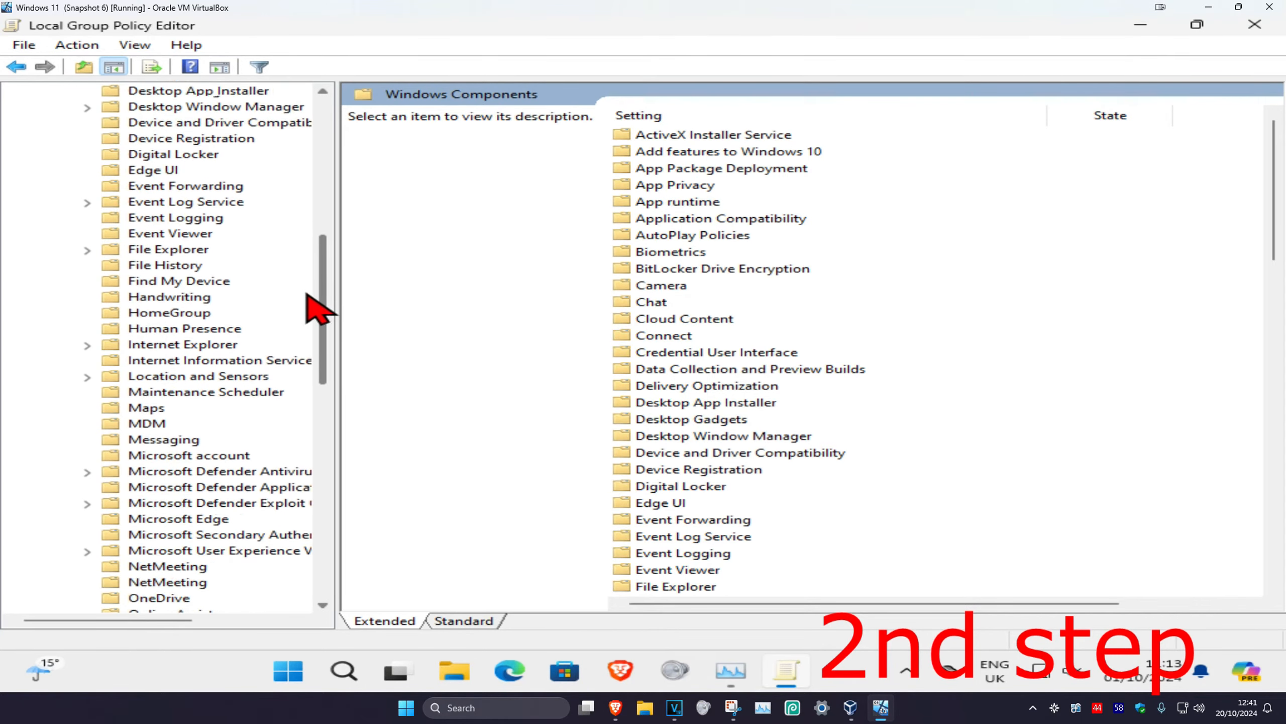
{"action": "scroll", "scroll_direction": "down", "scroll_amount": 3}
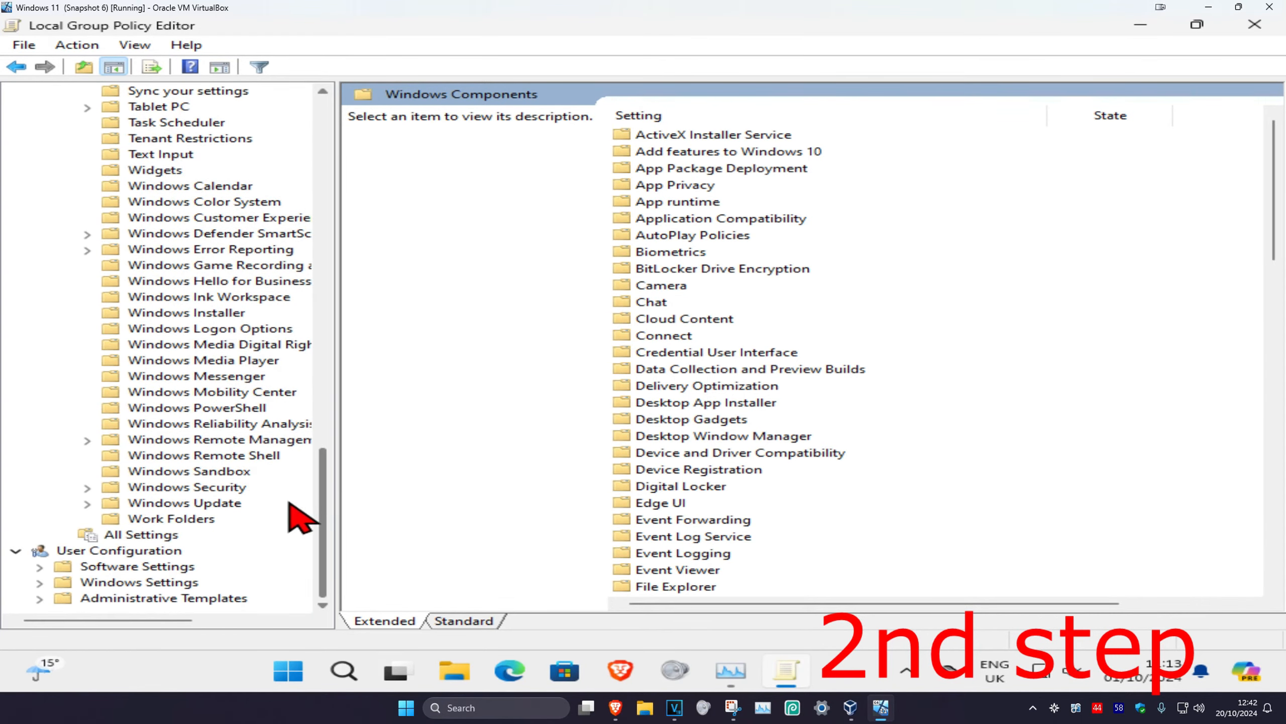
{"action": "left_click", "coordinate": [189, 502]}
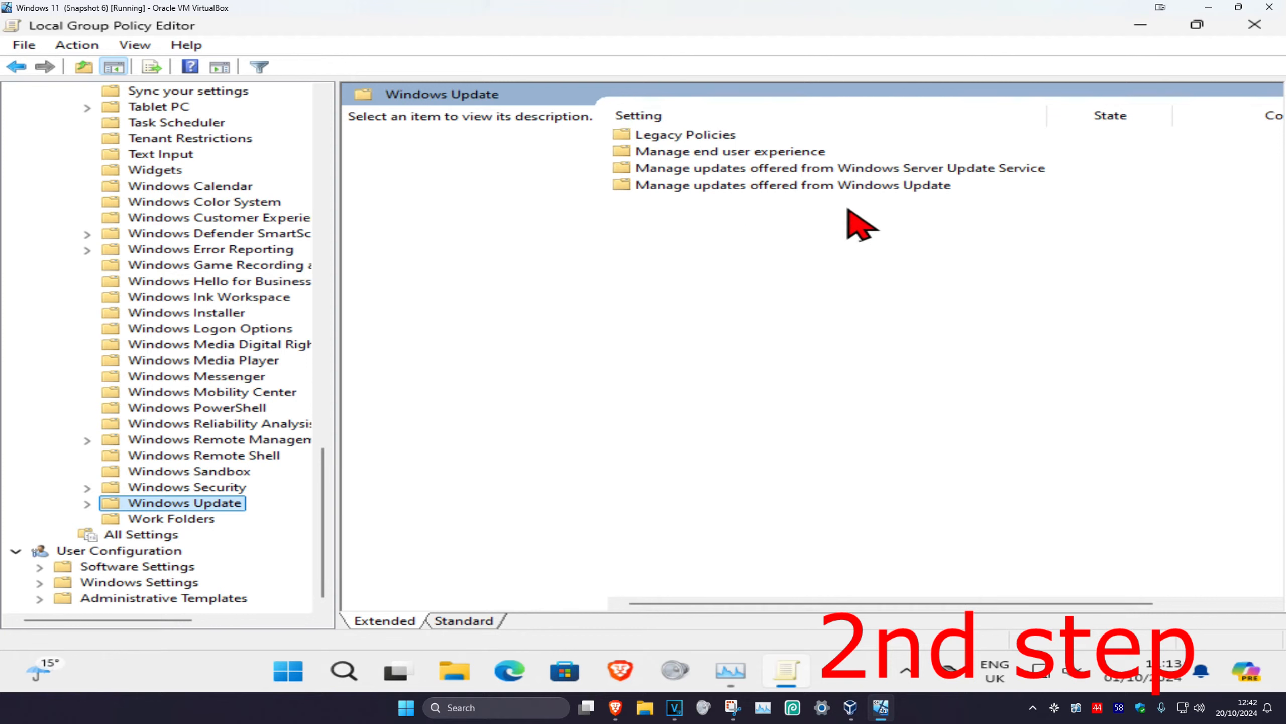
{"action": "mouse_move", "coordinate": [599, 250]}
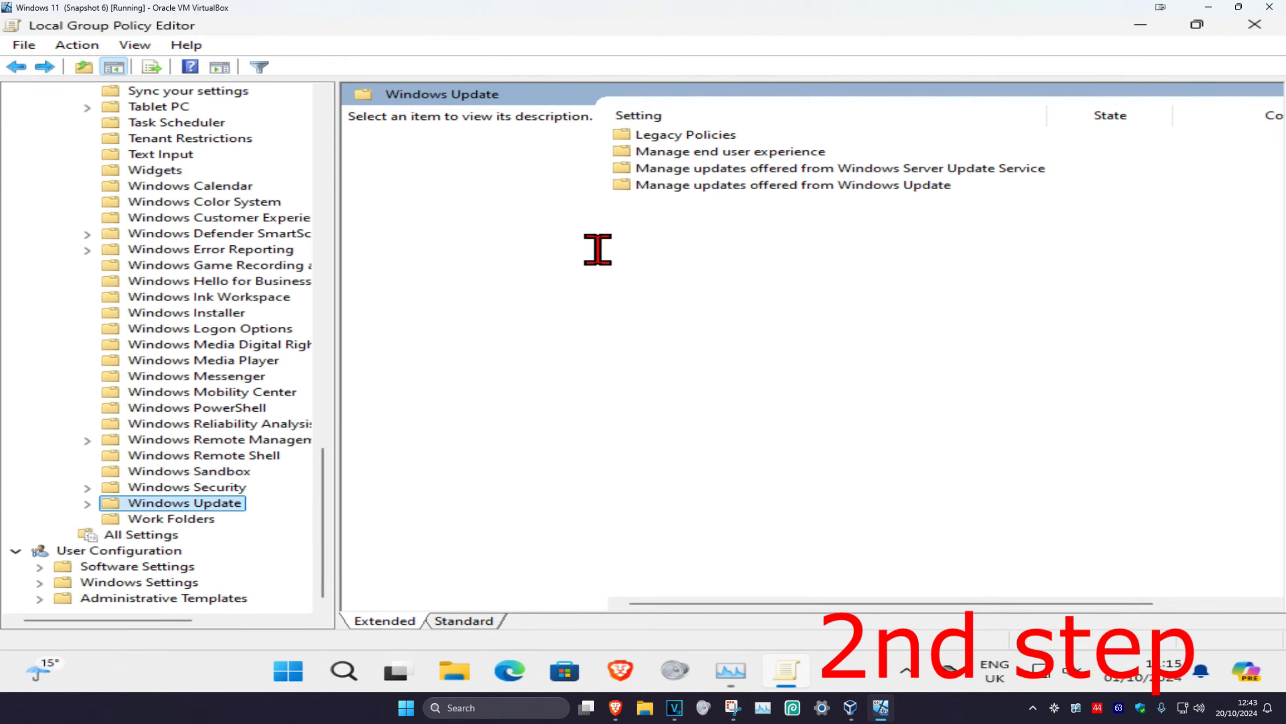
{"action": "left_click", "coordinate": [729, 151]}
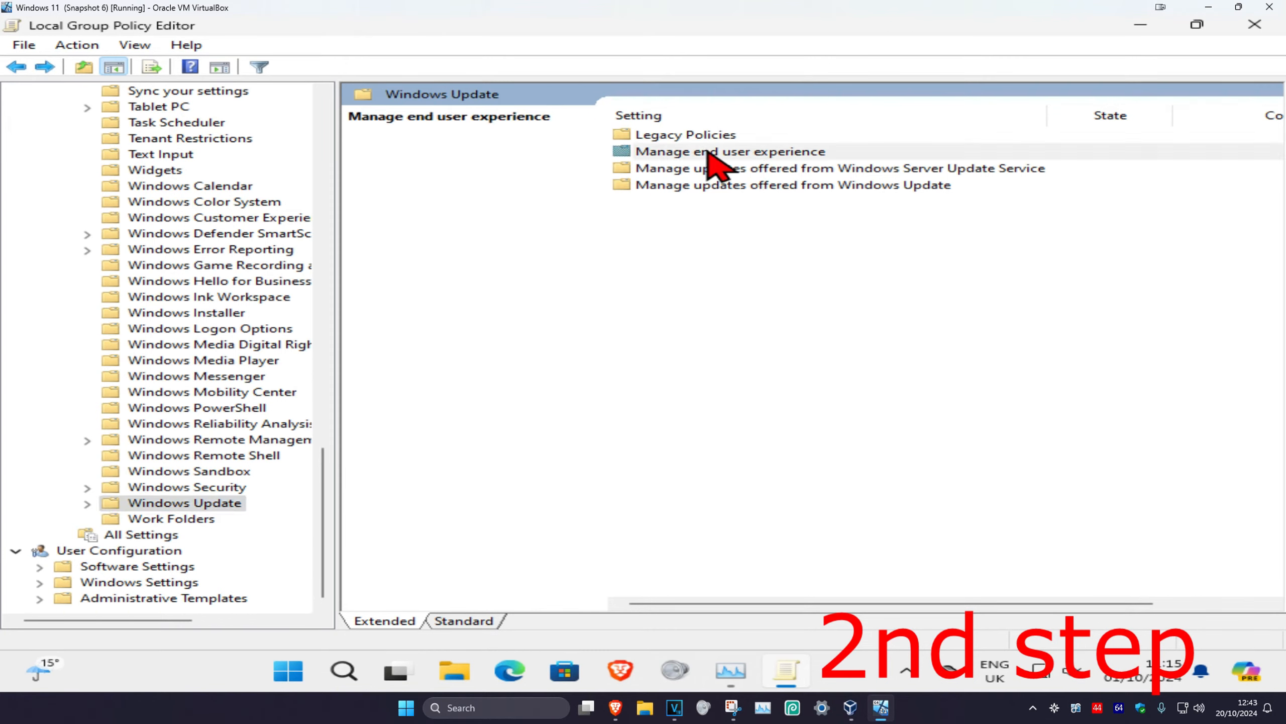
Step: Set the Configure Automatic Updates policy under Manage end user experience to Enabled
{"action": "double_click", "coordinate": [728, 151]}
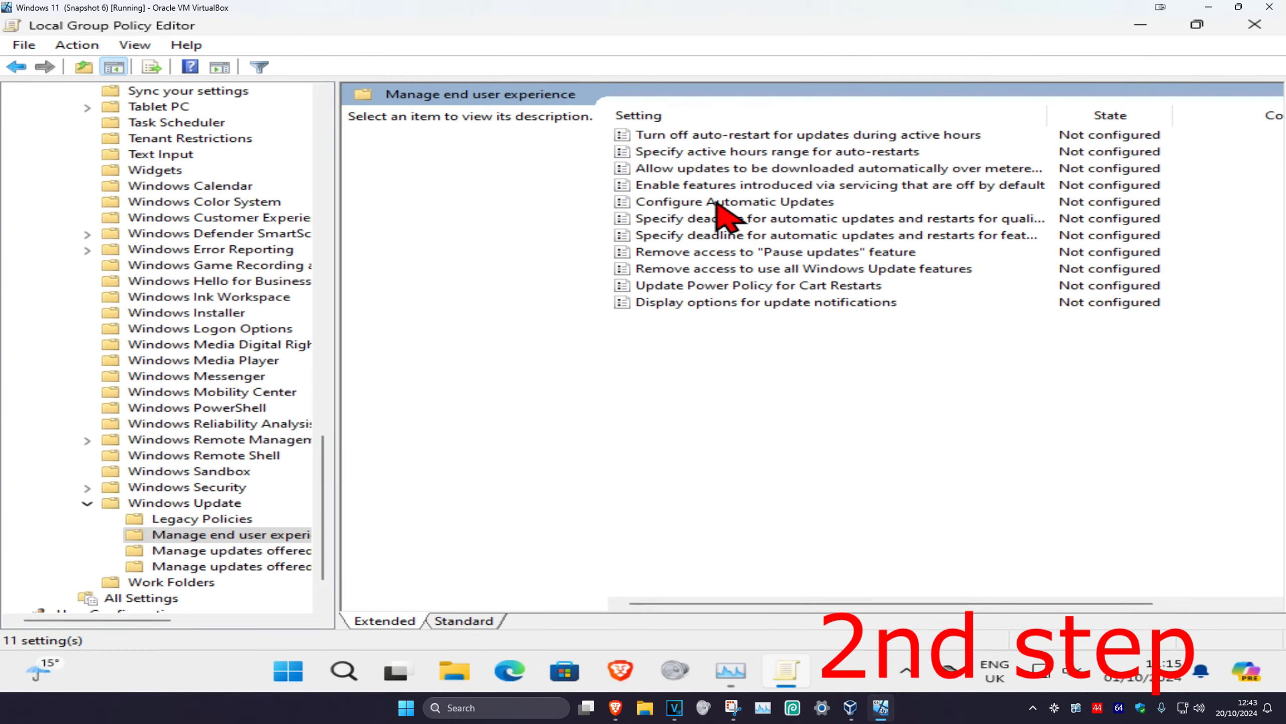
{"action": "left_click", "coordinate": [731, 201]}
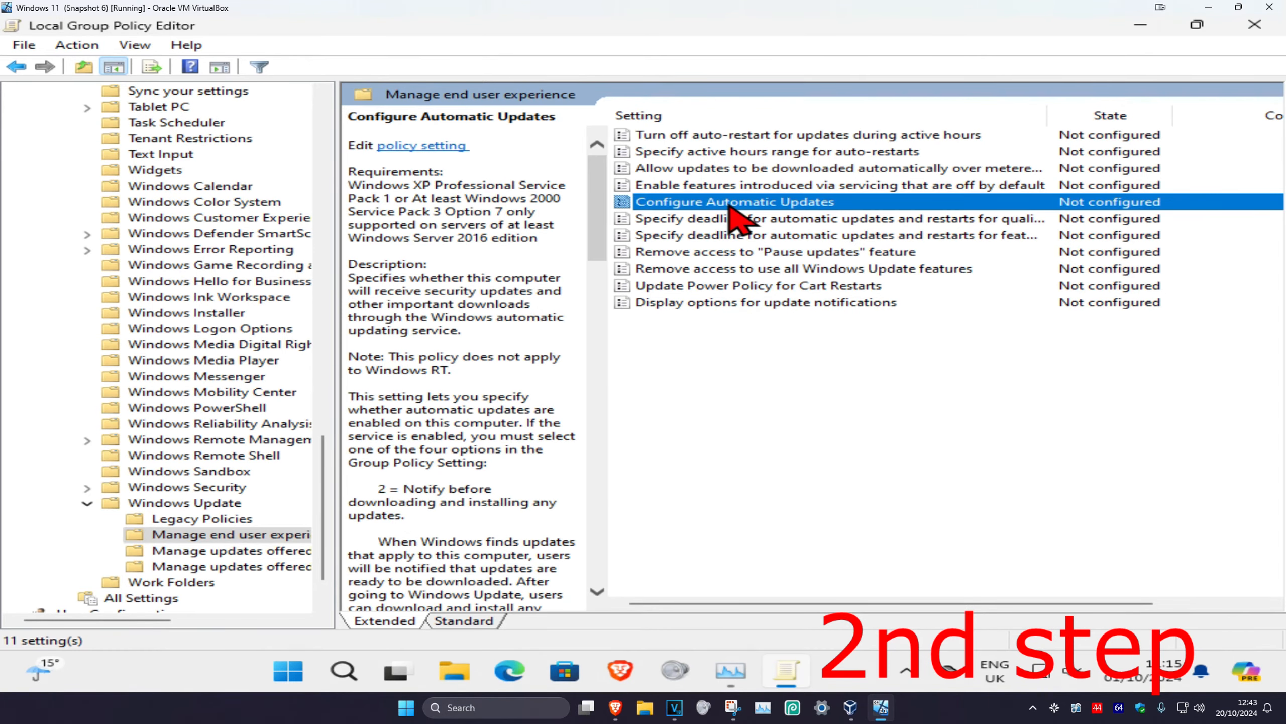
{"action": "double_click", "coordinate": [732, 201]}
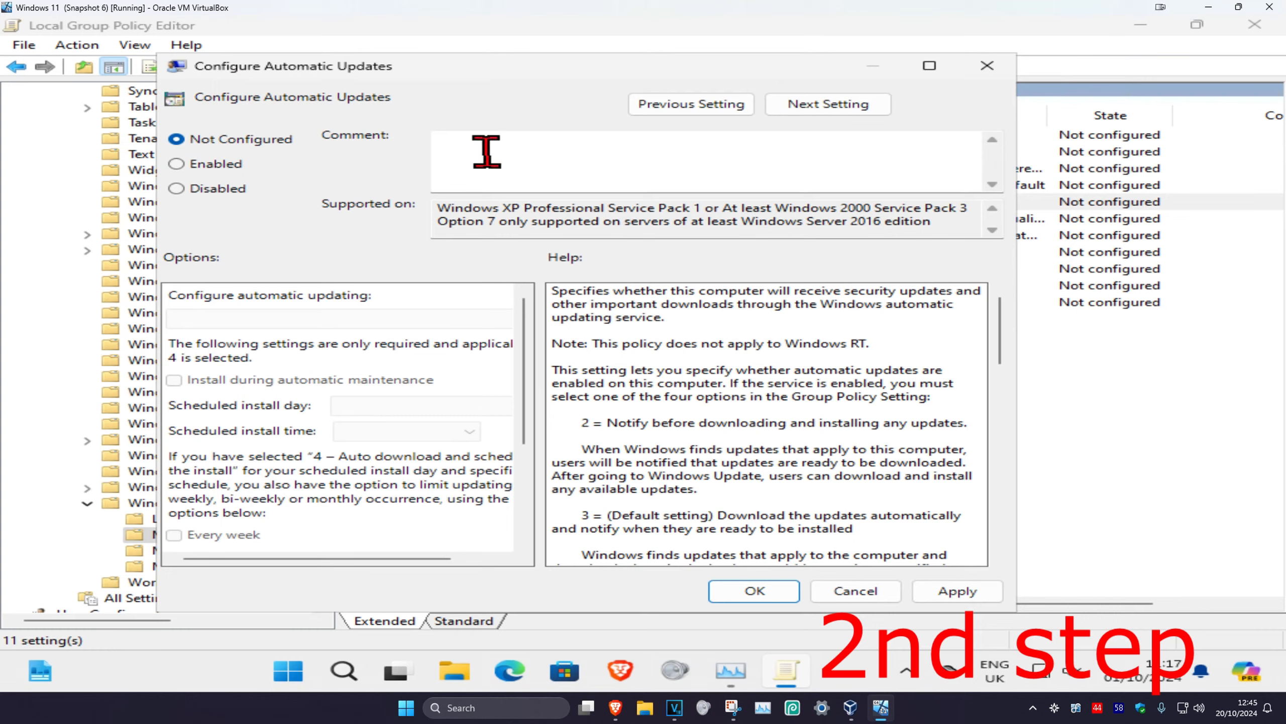
{"action": "left_click", "coordinate": [177, 162]}
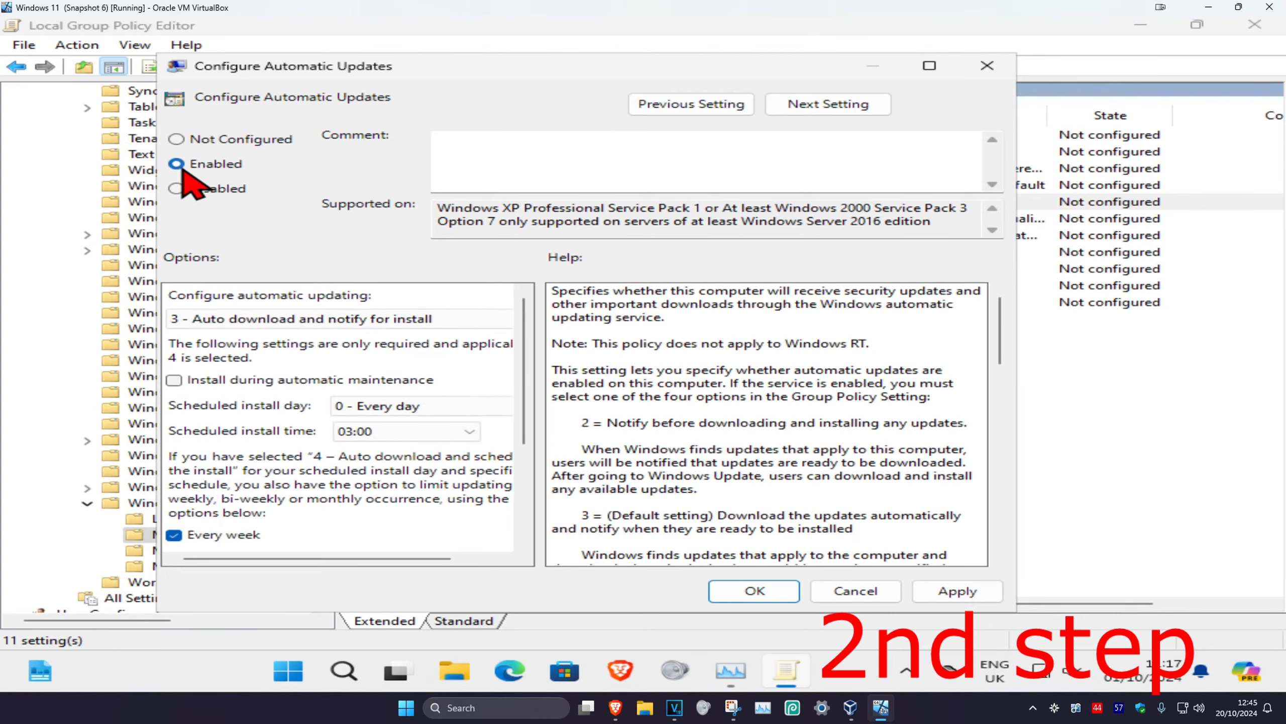
{"action": "left_click", "coordinate": [753, 591]}
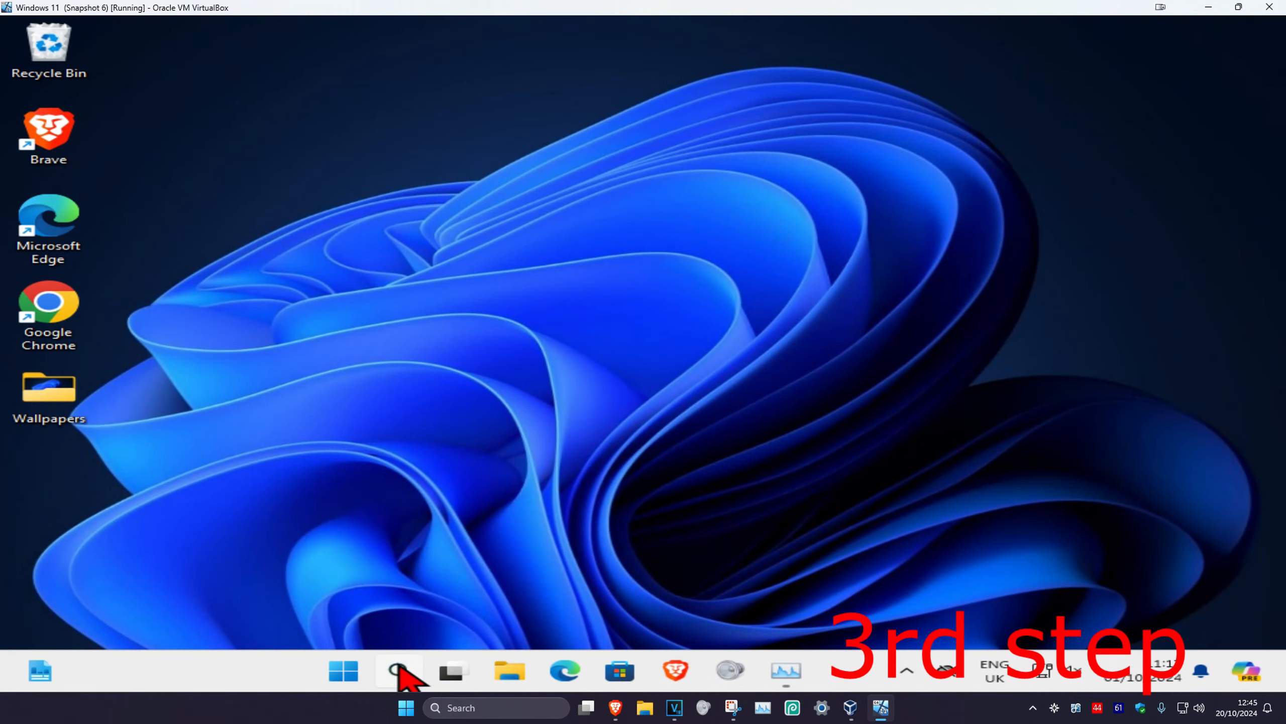
Step: Open the Check for updates (Windows Update) settings page from Windows search
{"action": "left_click", "coordinate": [400, 670]}
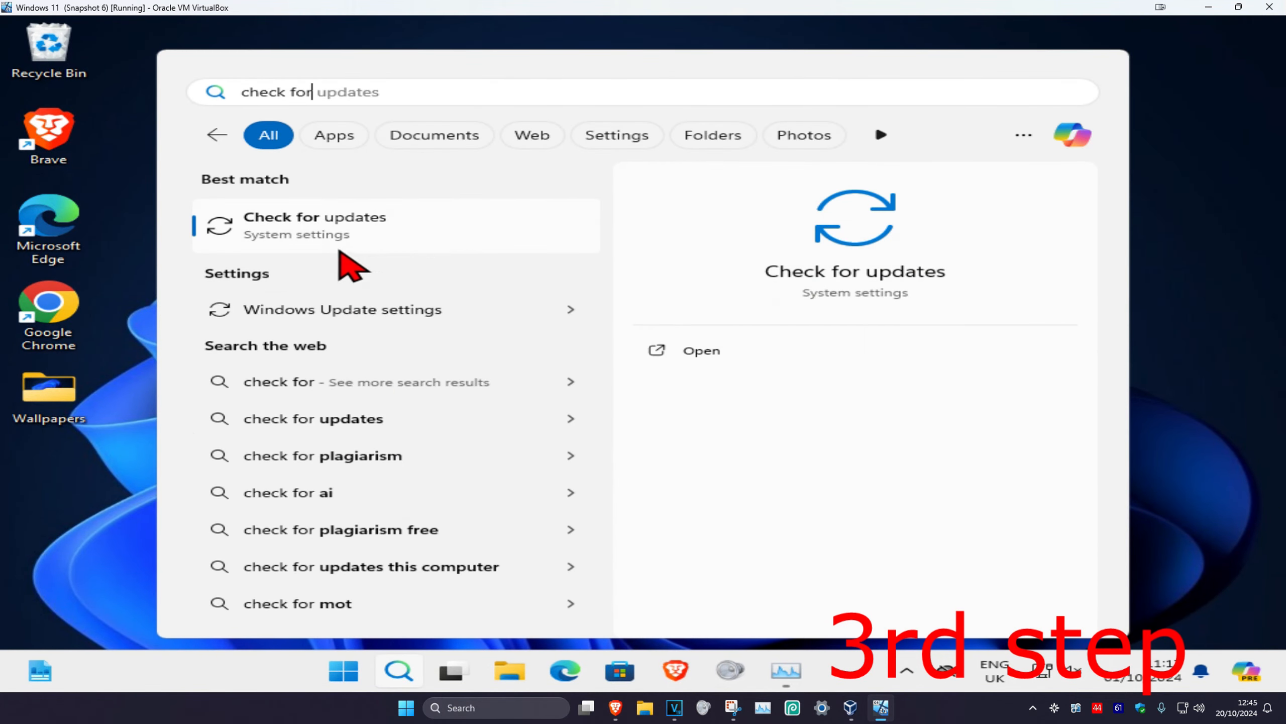
{"action": "left_click", "coordinate": [315, 225]}
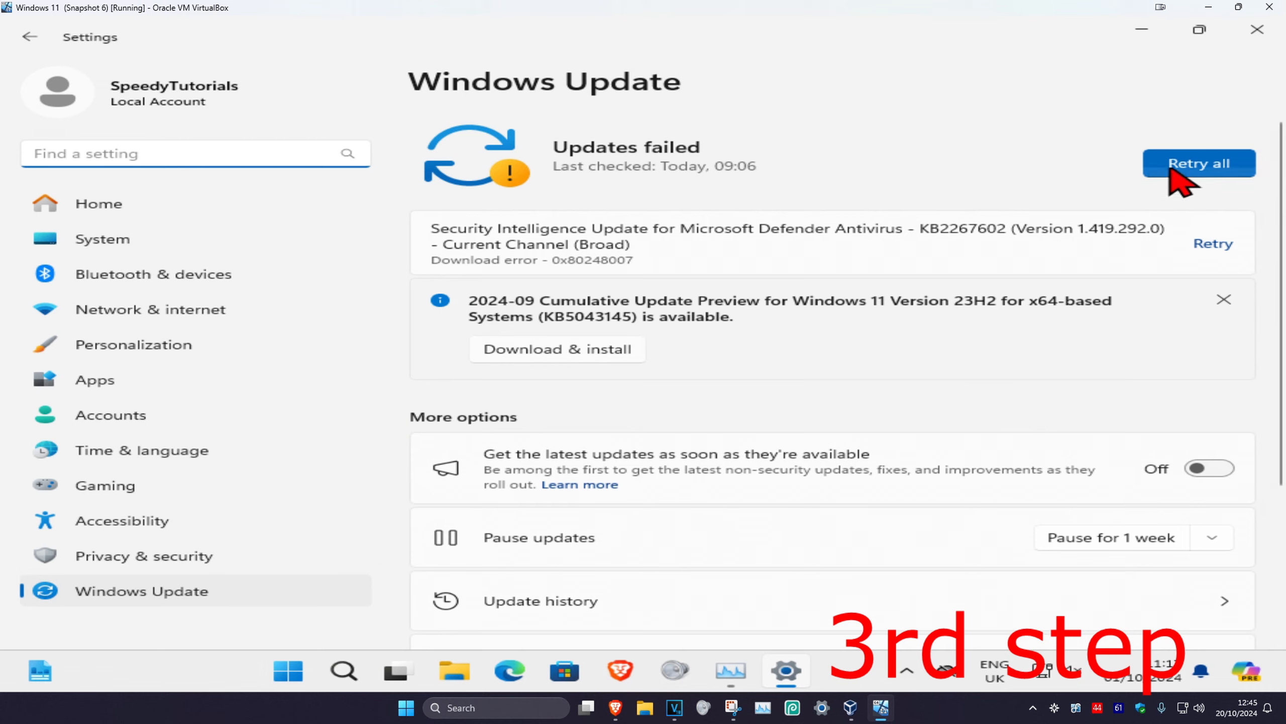